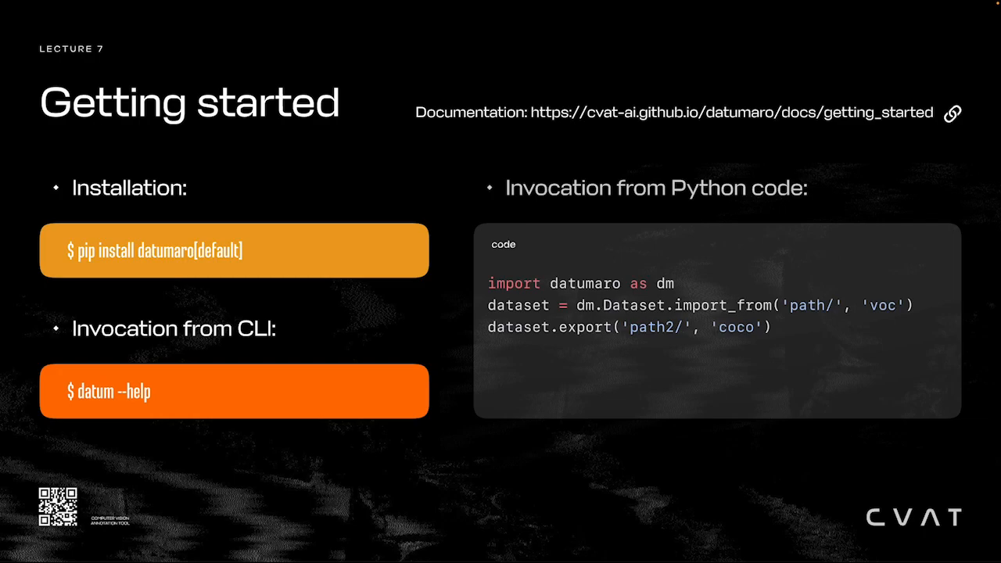
# Step: Advance the deck through Library Design to the CLI Design slide
pyautogui.press('Right')
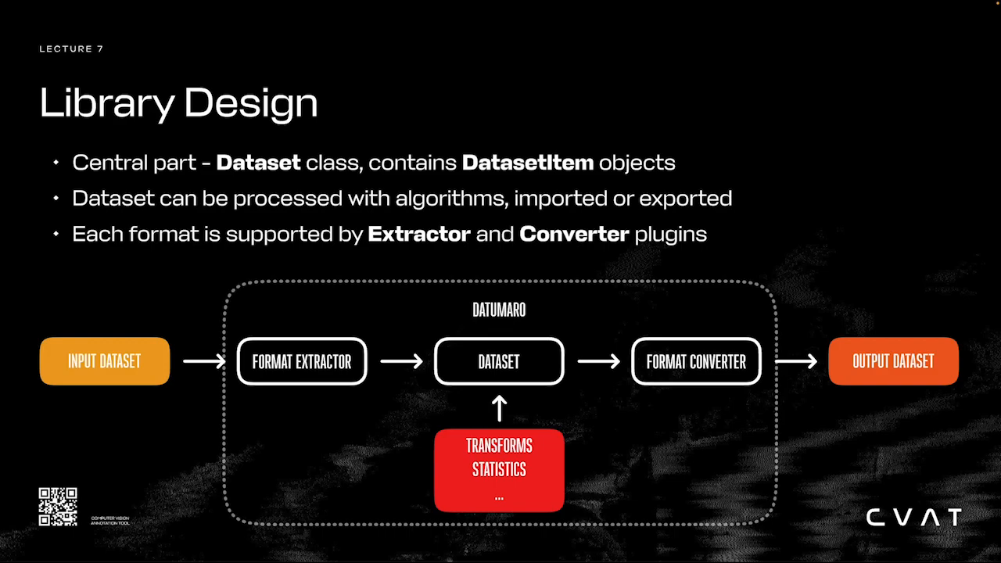
pyautogui.press('Right')
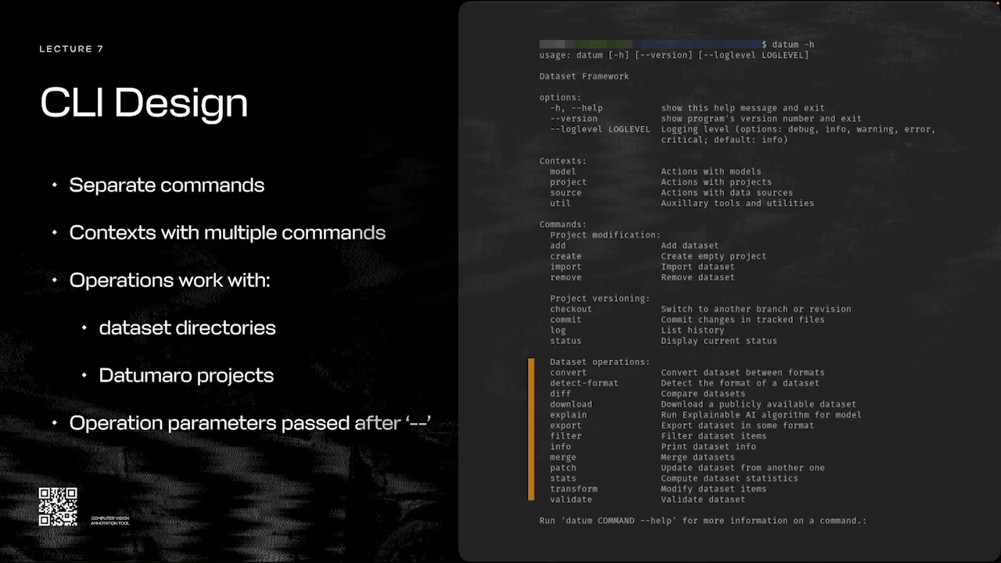
# Step: Leave the CLI Design slide and move to the live CVAT Tasks demo
pyautogui.press('Right')
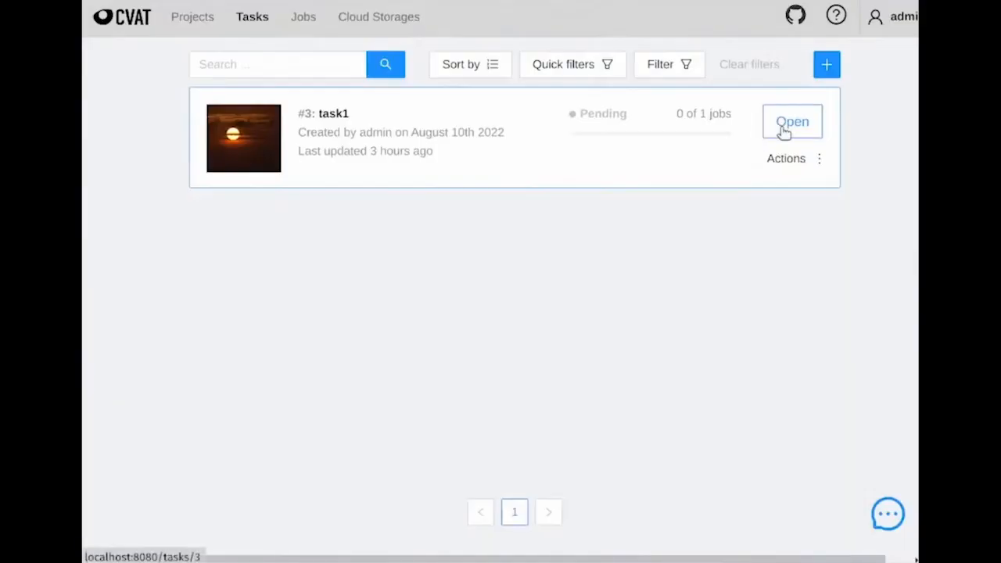
# Step: Browse task1's annotated frames in the CVAT annotation view
pyautogui.click(792, 122)
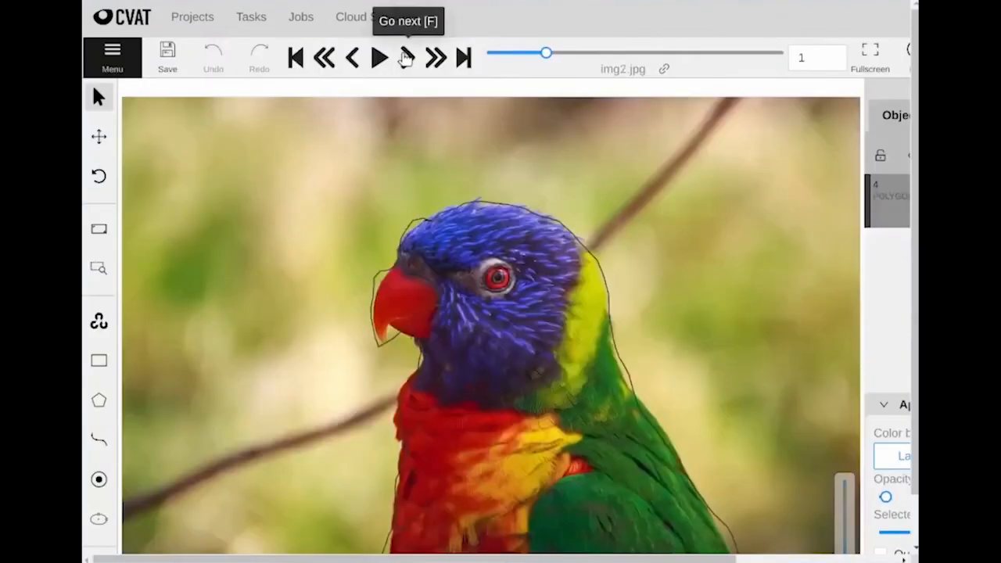
pyautogui.click(407, 56)
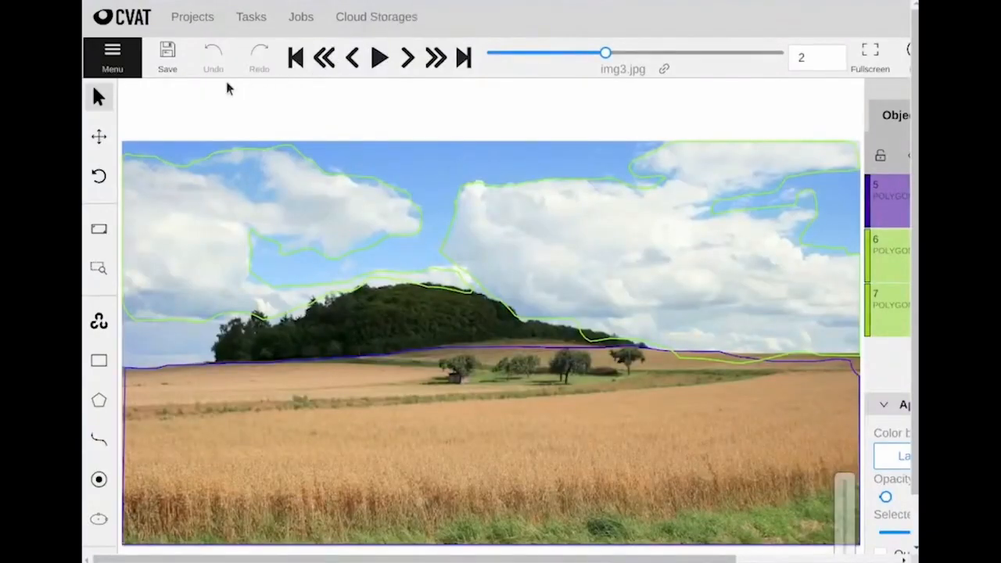
pyautogui.click(294, 56)
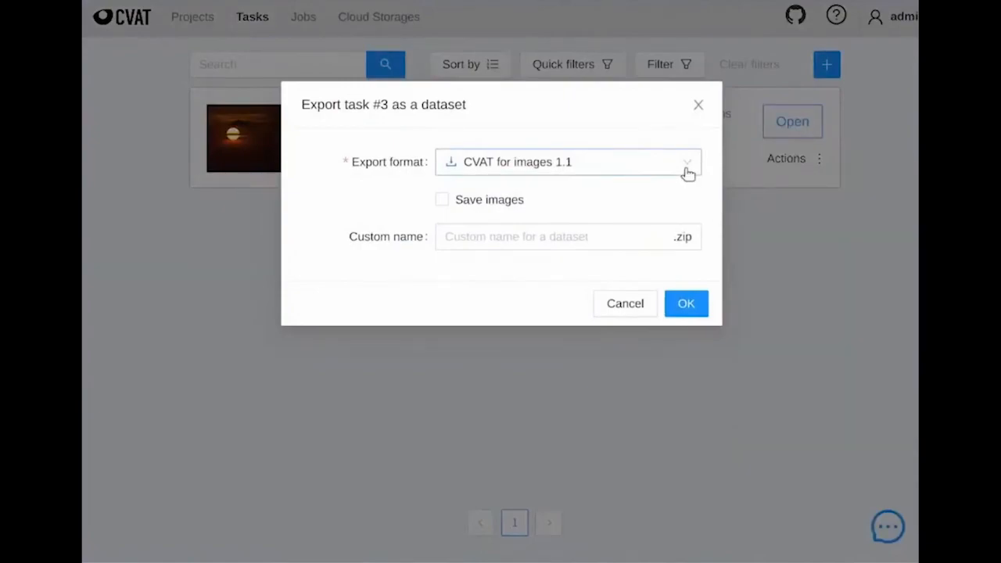
# Step: Export task1 as a COCO 1.0 dataset with images included
pyautogui.click(567, 161)
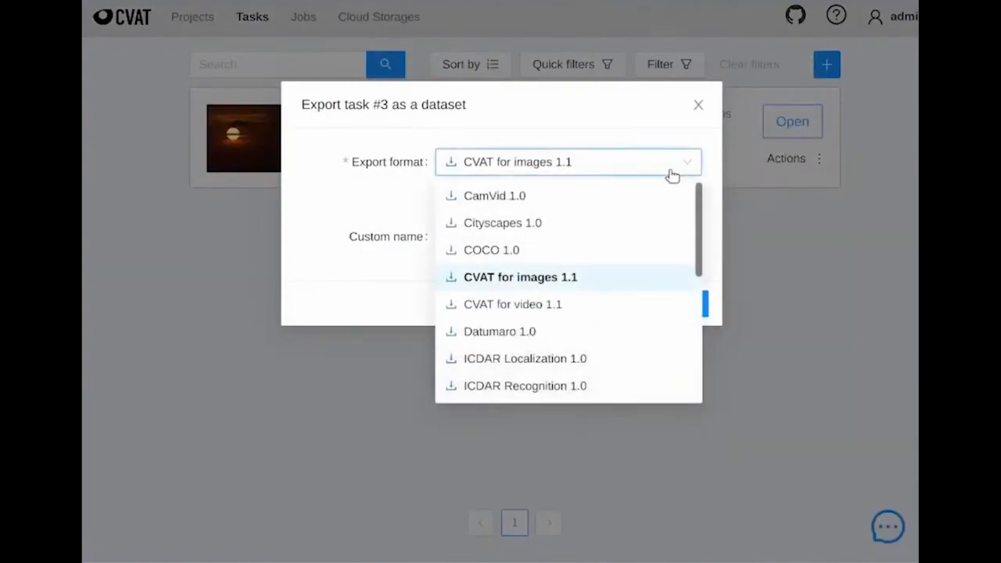
pyautogui.moveTo(551, 332)
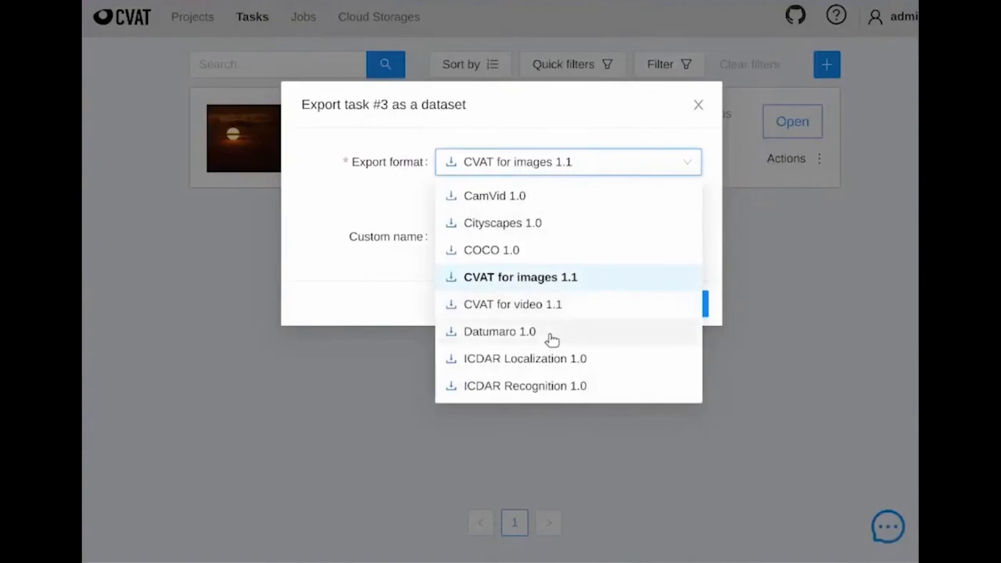
pyautogui.moveTo(513, 303)
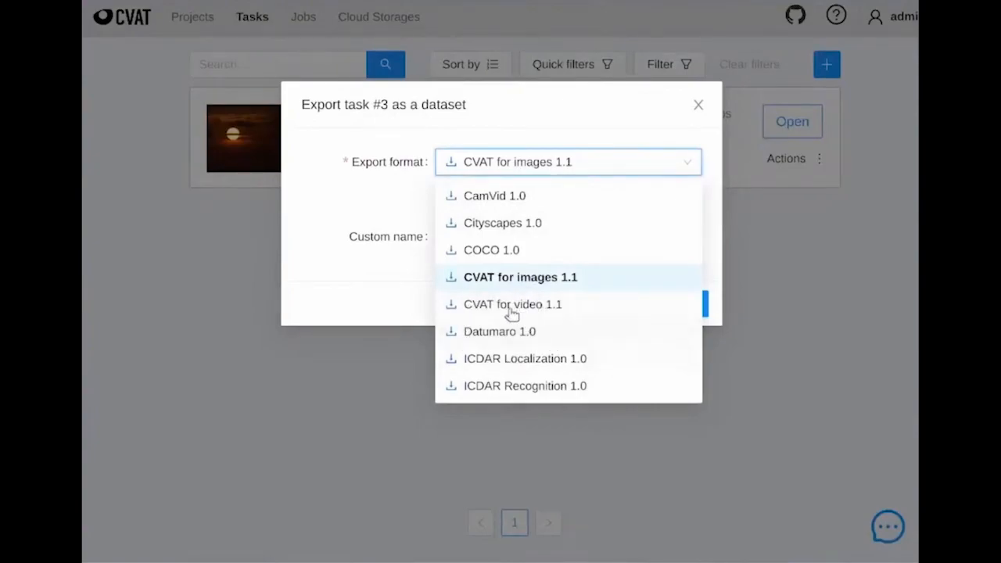
pyautogui.moveTo(497, 281)
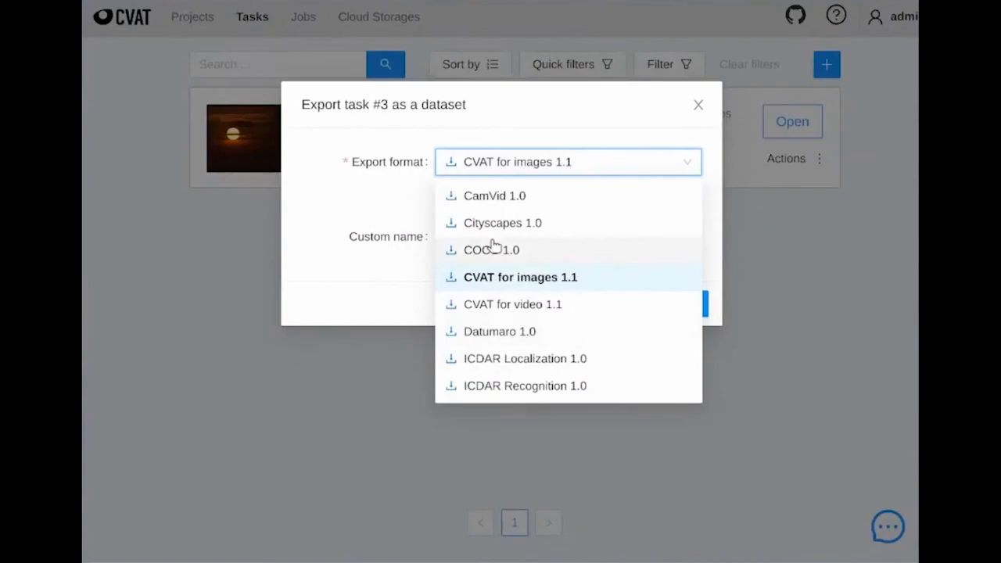
pyautogui.click(492, 251)
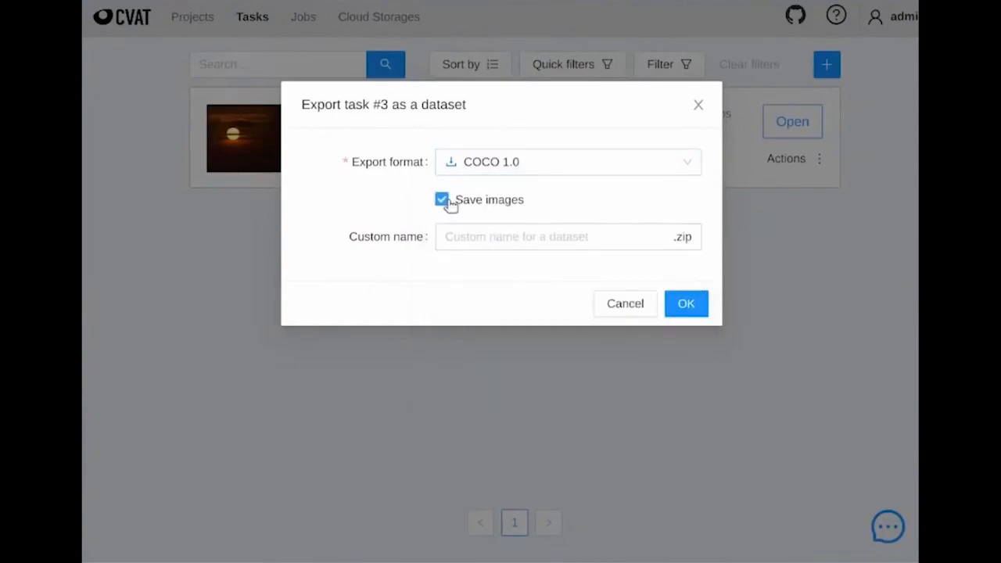
pyautogui.click(685, 303)
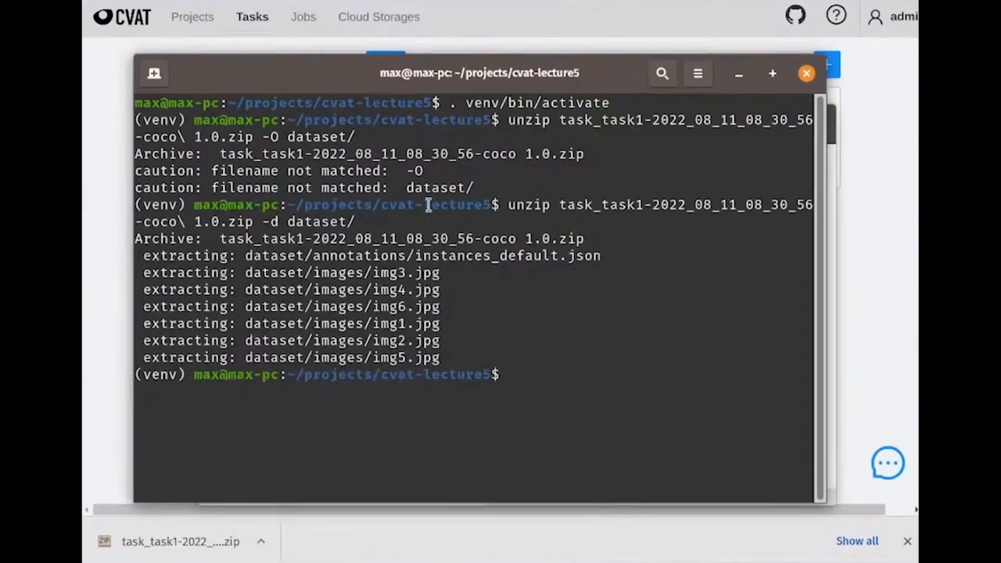
# Step: Run datum info on dataset/ and convert it to CamVid into dataset-camvid
pyautogui.write('datum dataset/')
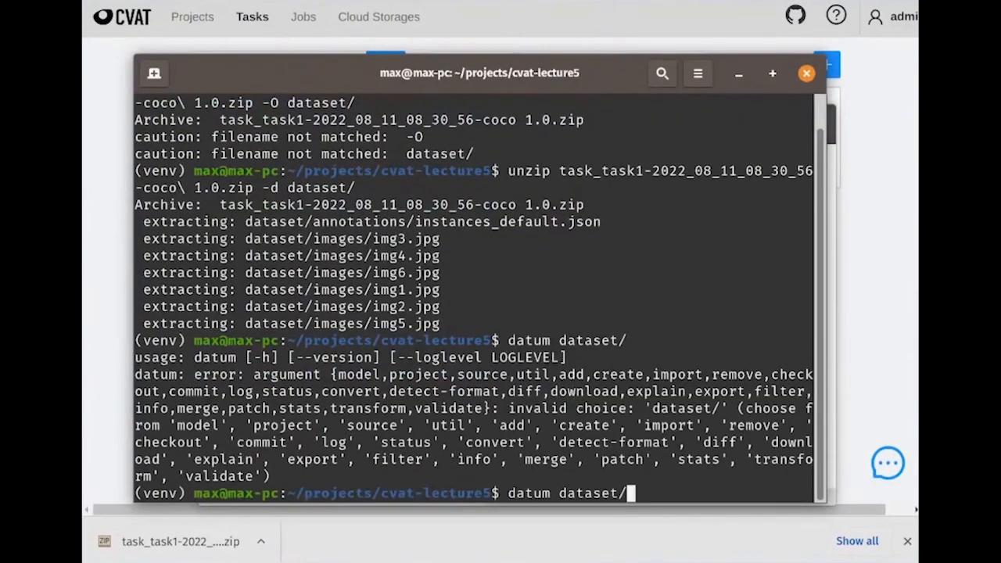
pyautogui.write('info')
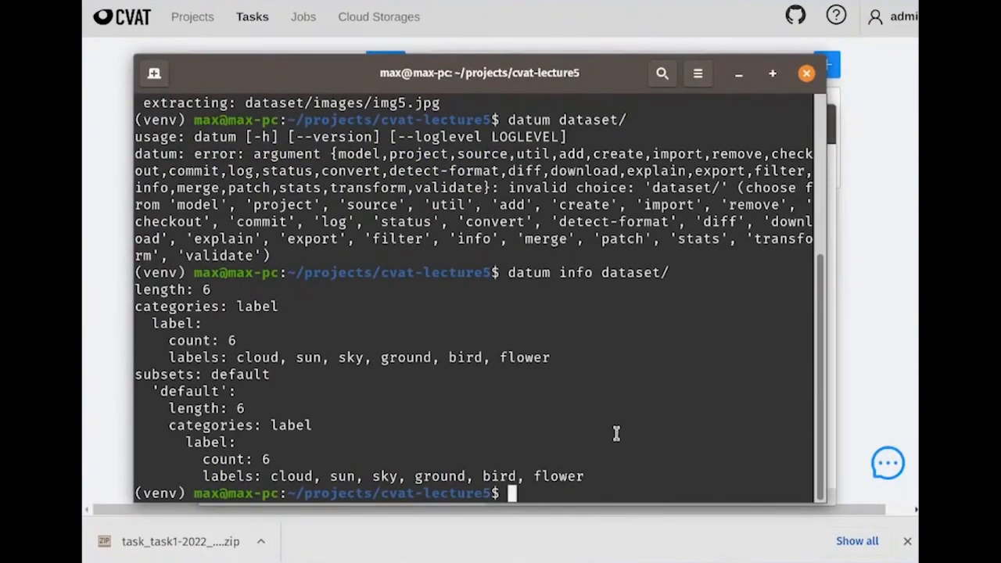
pyautogui.write('d')
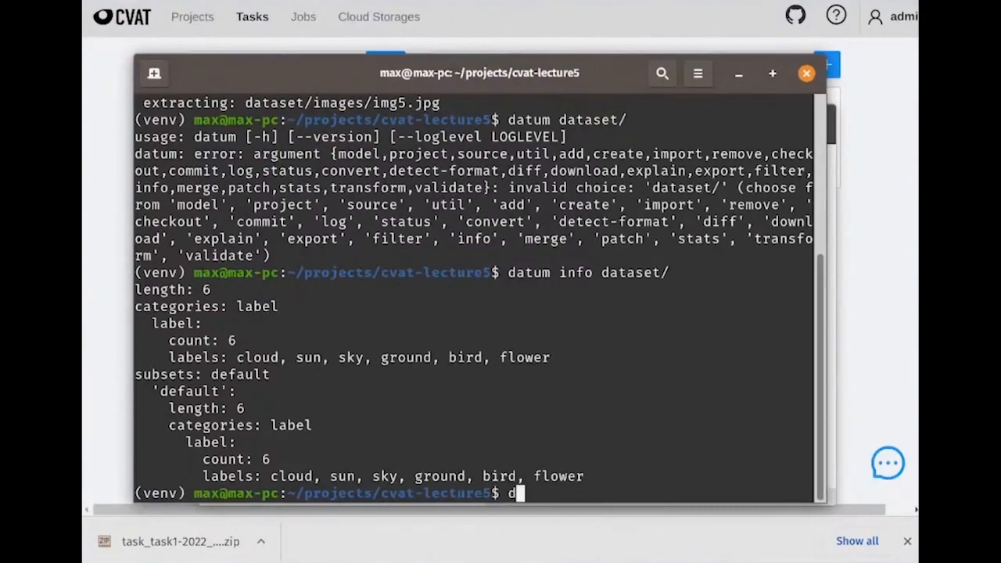
pyautogui.write('atu')
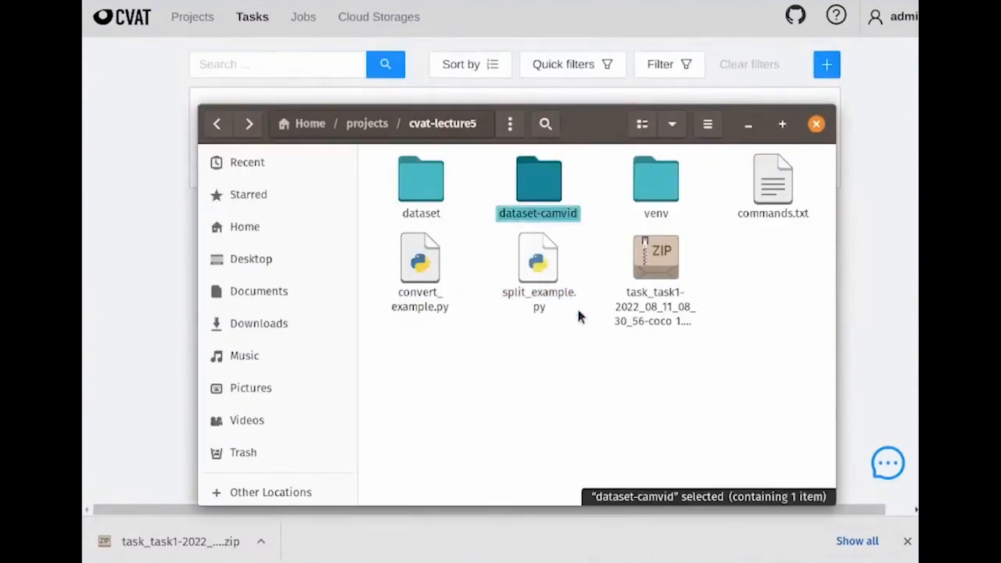
# Step: Inspect the CamVid mask img1.png in dataset-camvid, then return to cvat-lecture5
pyautogui.doubleClick(538, 180)
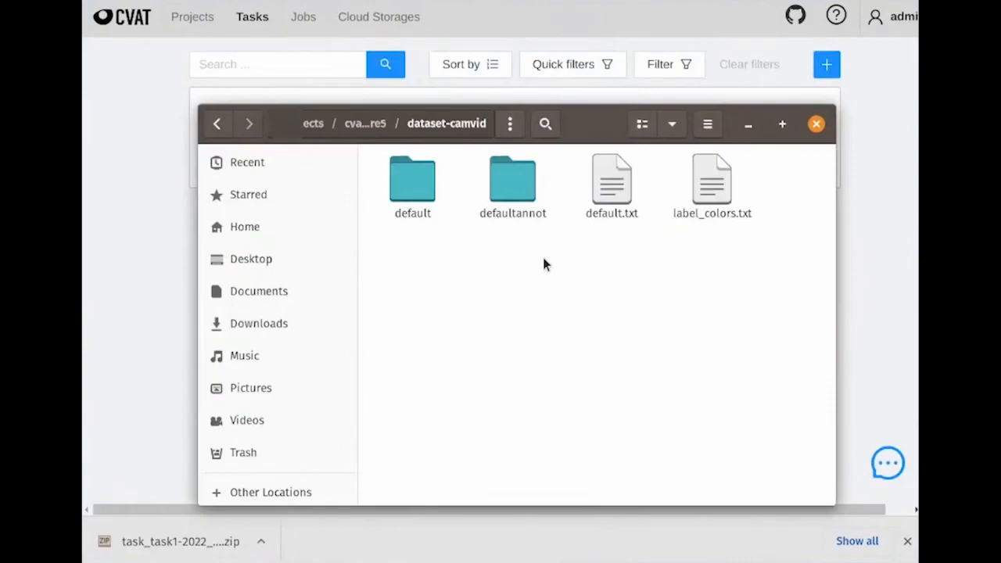
pyautogui.doubleClick(513, 180)
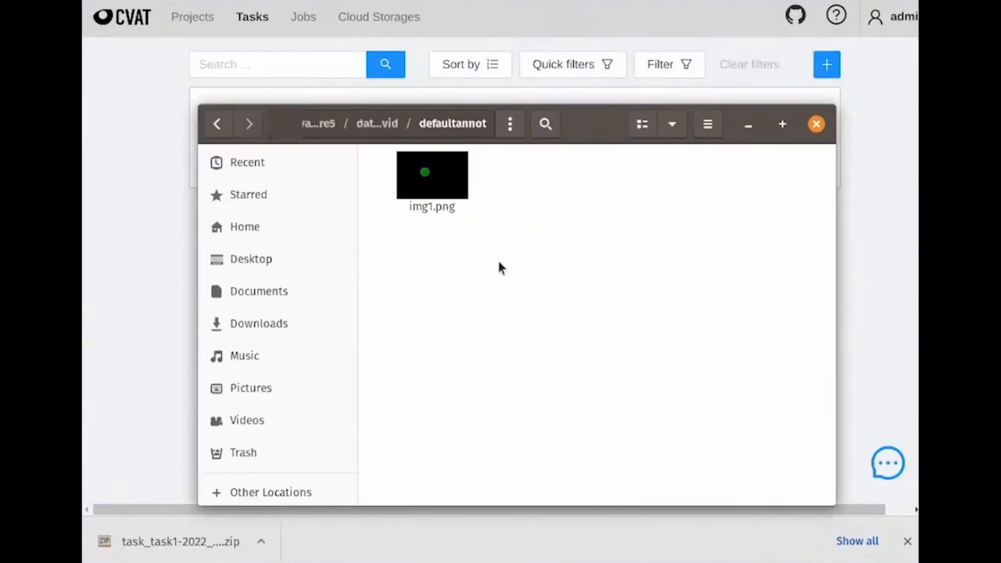
pyautogui.moveTo(457, 248)
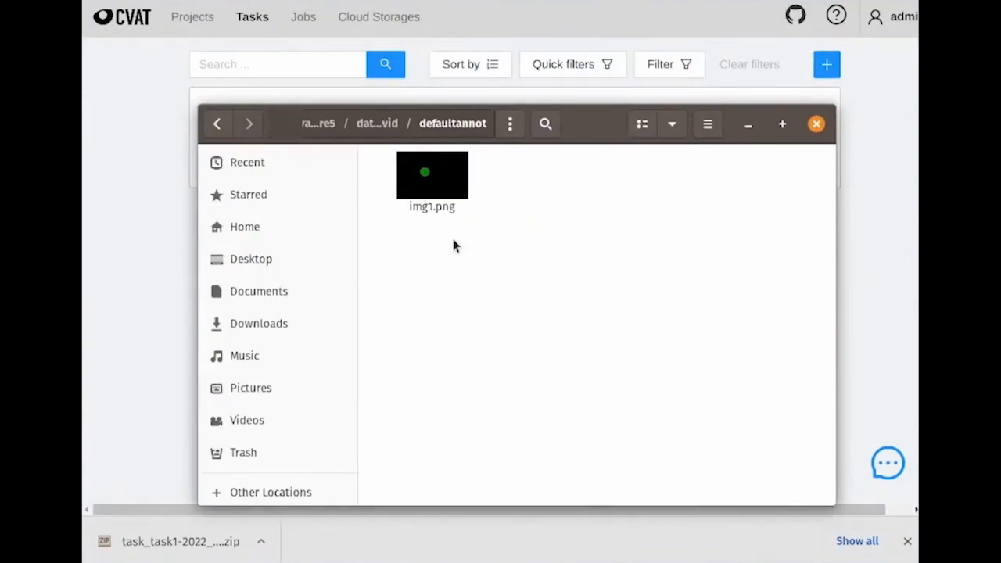
pyautogui.moveTo(482, 258)
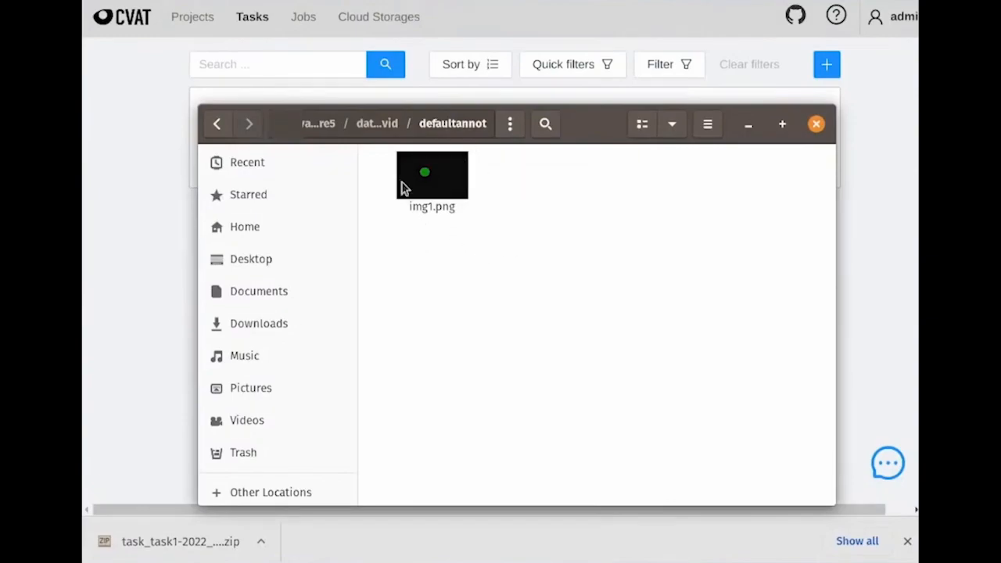
pyautogui.moveTo(478, 241)
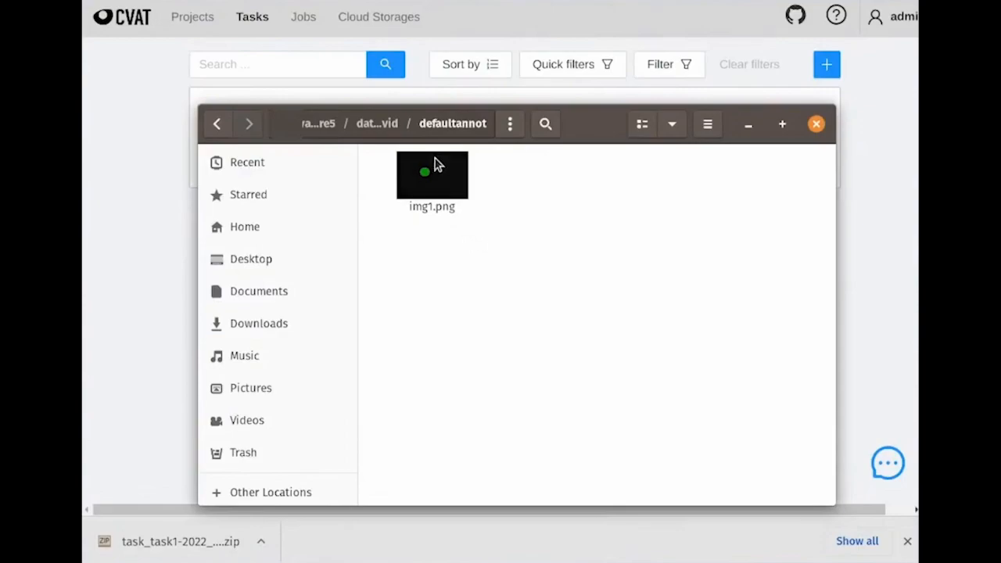
pyautogui.click(432, 174)
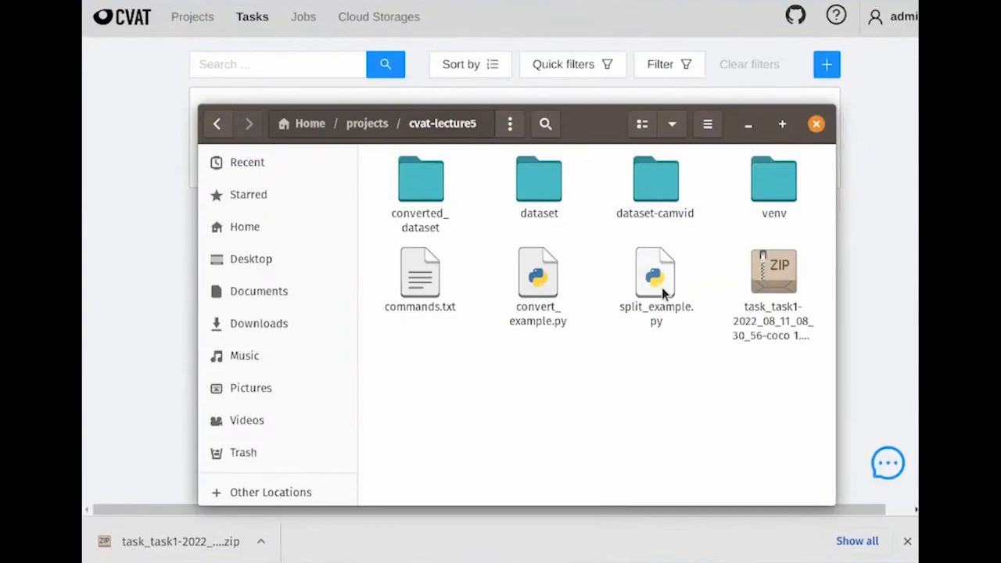
# Step: Review split_example.py and open the resulting splitted_dataset folder
pyautogui.click(655, 278)
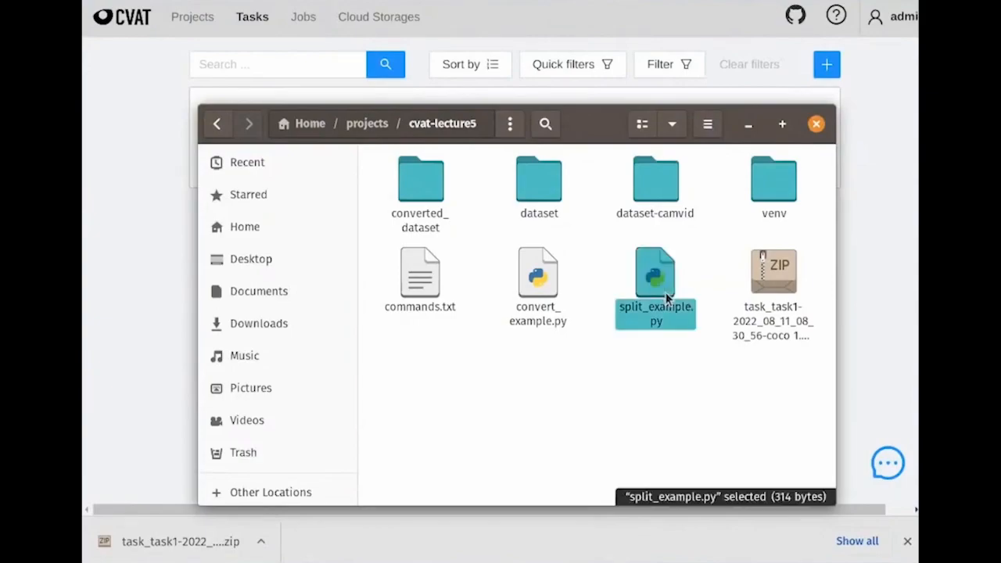
pyautogui.doubleClick(656, 274)
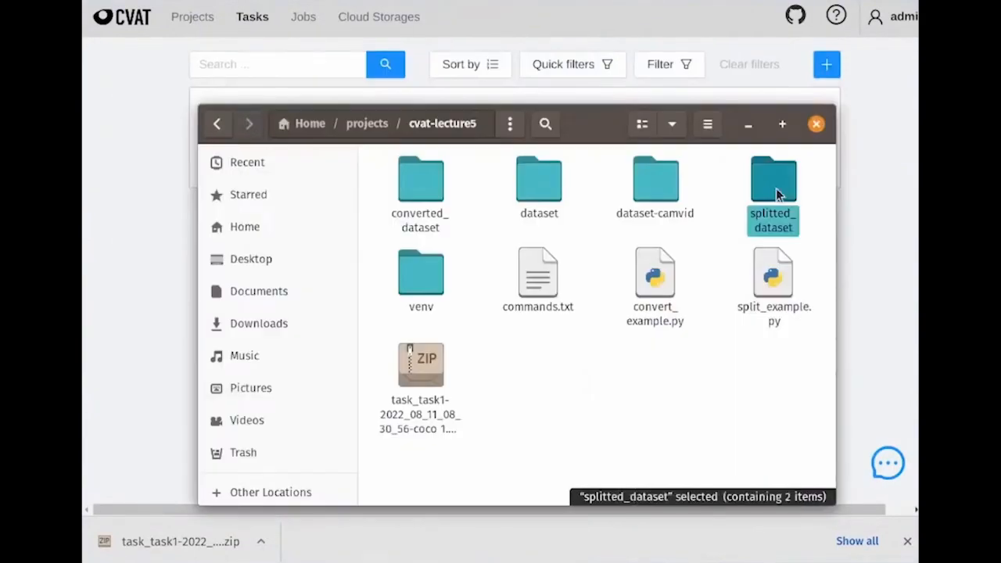
pyautogui.doubleClick(773, 180)
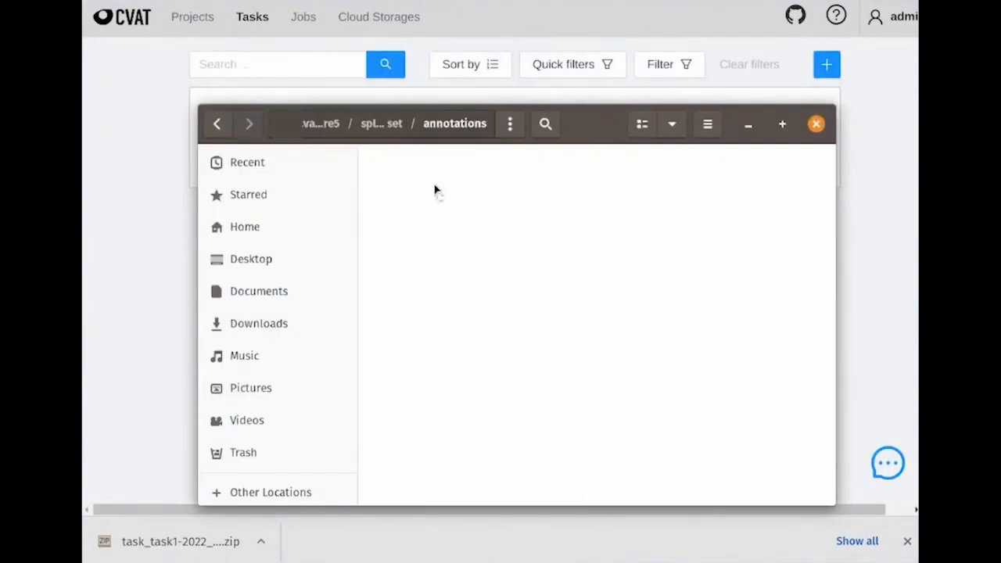